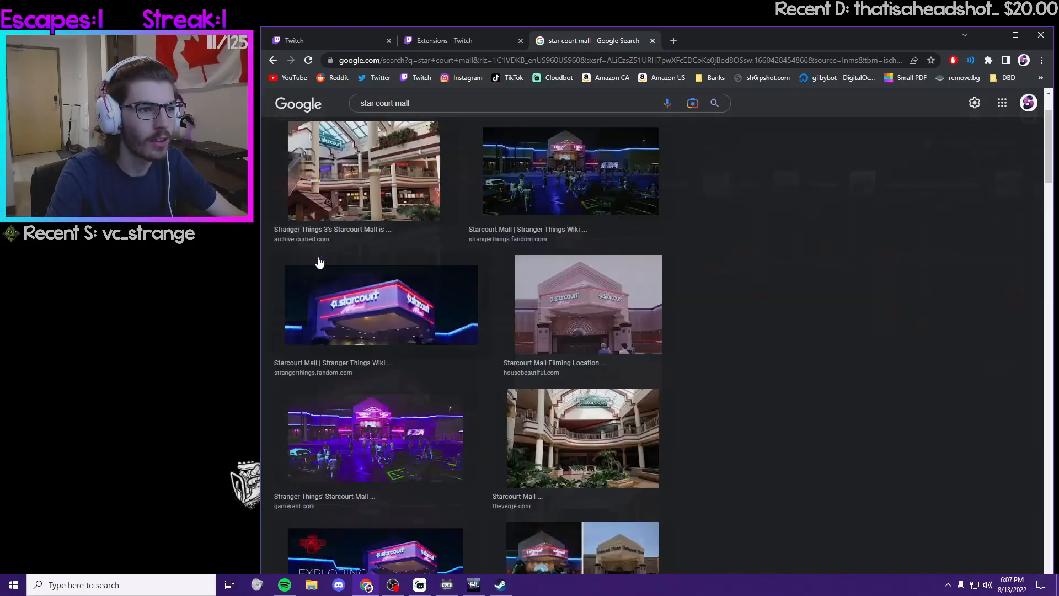
# - Preview the Curbed interior photo, then the Capital FM Starcourt Mall article image further down
pyautogui.click(364, 171)
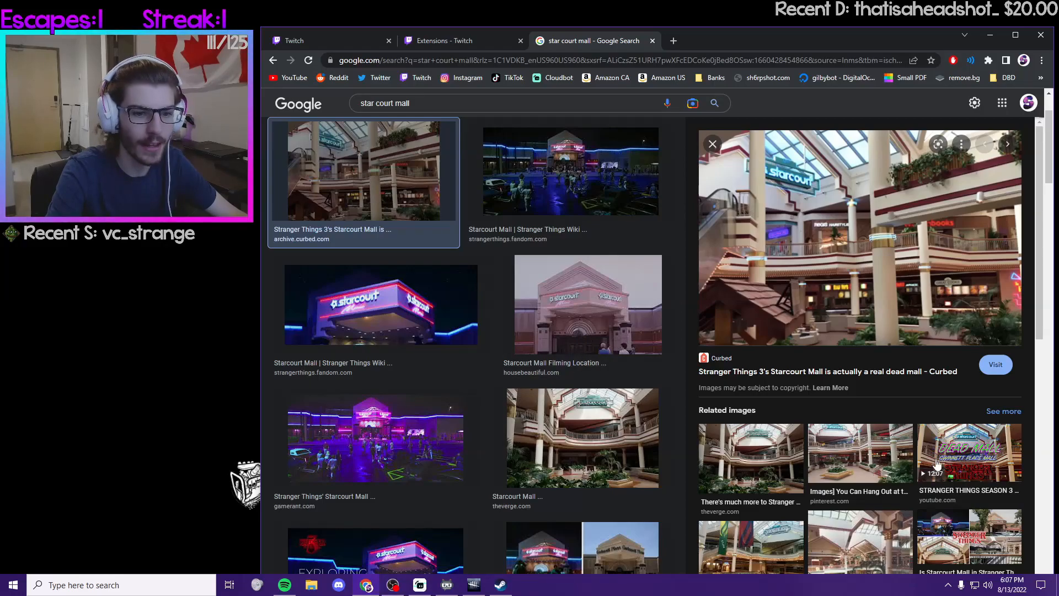
pyautogui.scroll(-3)
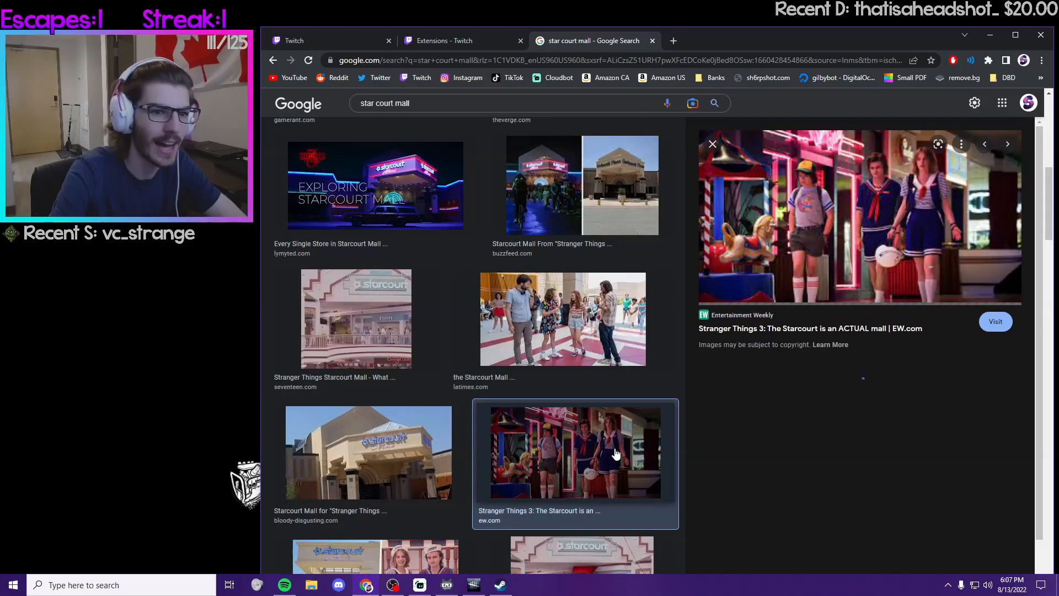
pyautogui.scroll(-3)
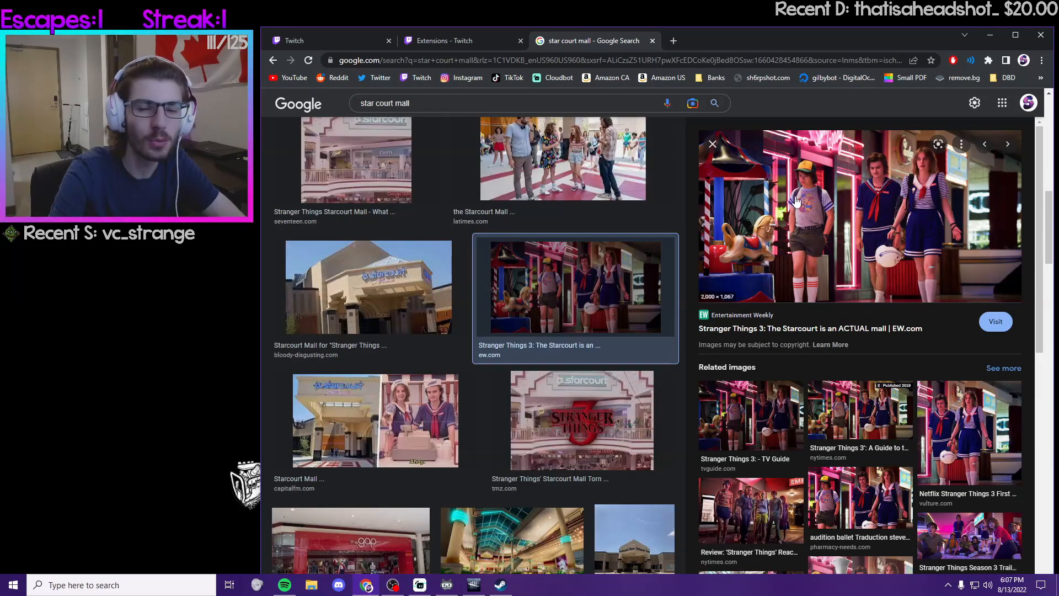
pyautogui.scroll(-3)
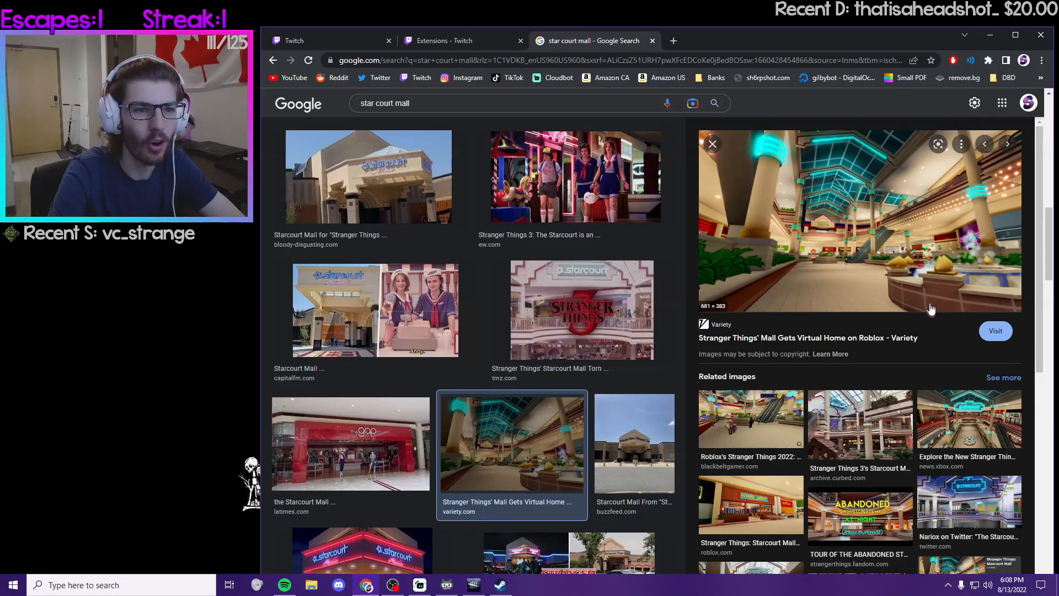
pyautogui.click(376, 310)
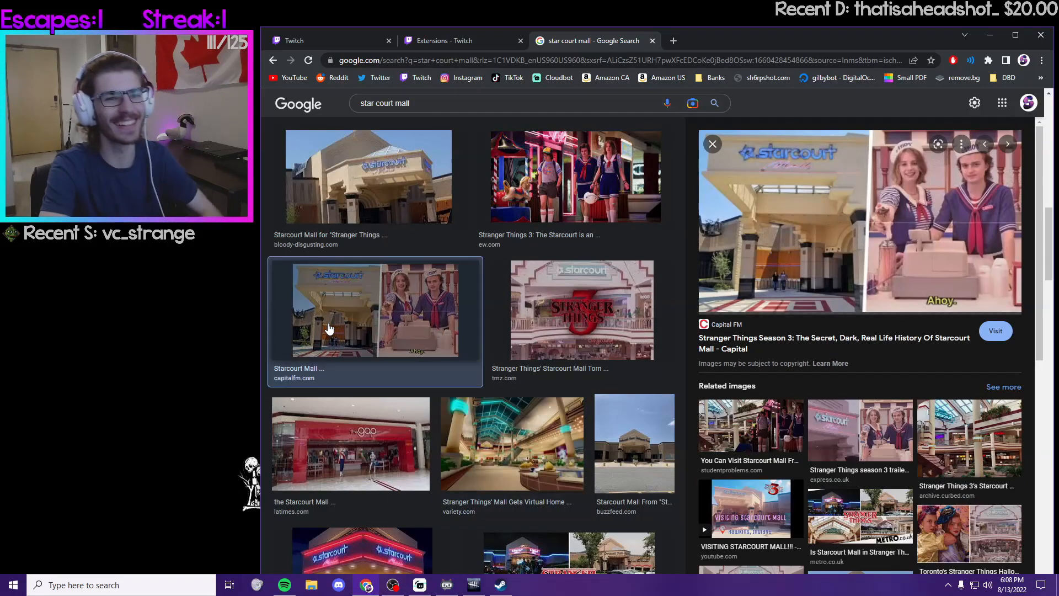